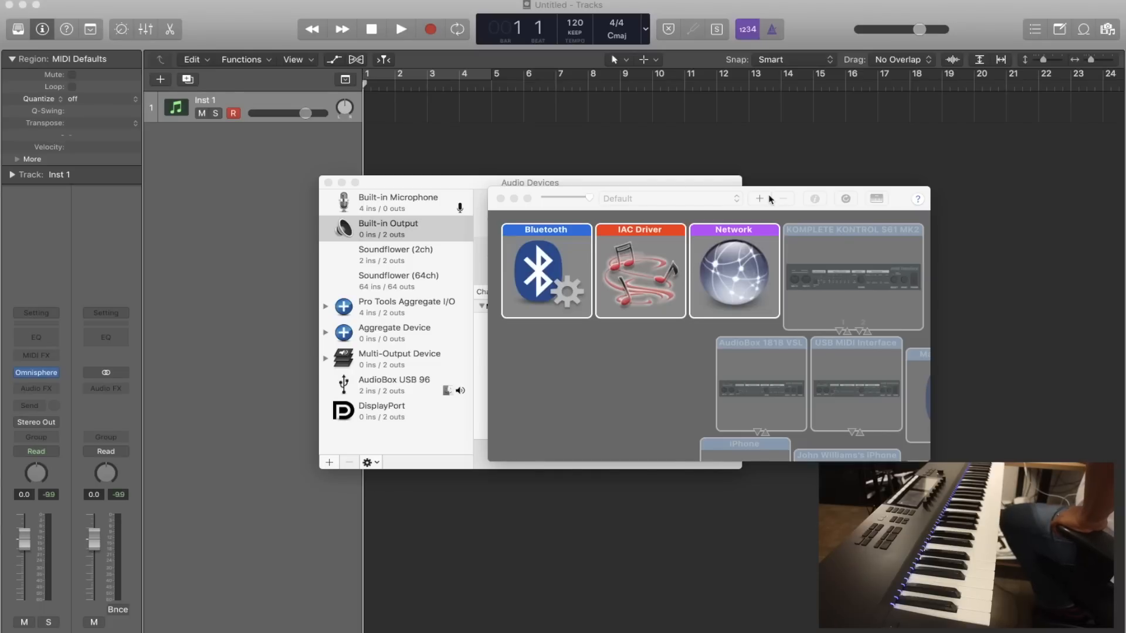
Step: Make the MIDI Studio window with Bluetooth, IAC Driver and Network devices active
{"action": "left_click", "coordinate": [387, 229]}
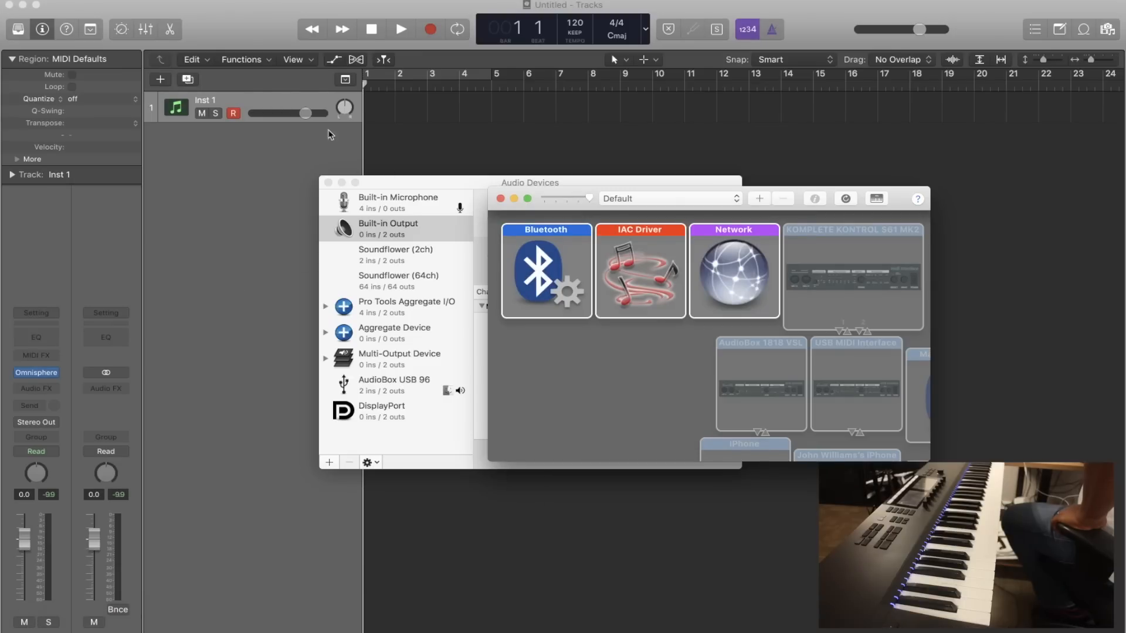
{"action": "mouse_move", "coordinate": [703, 206]}
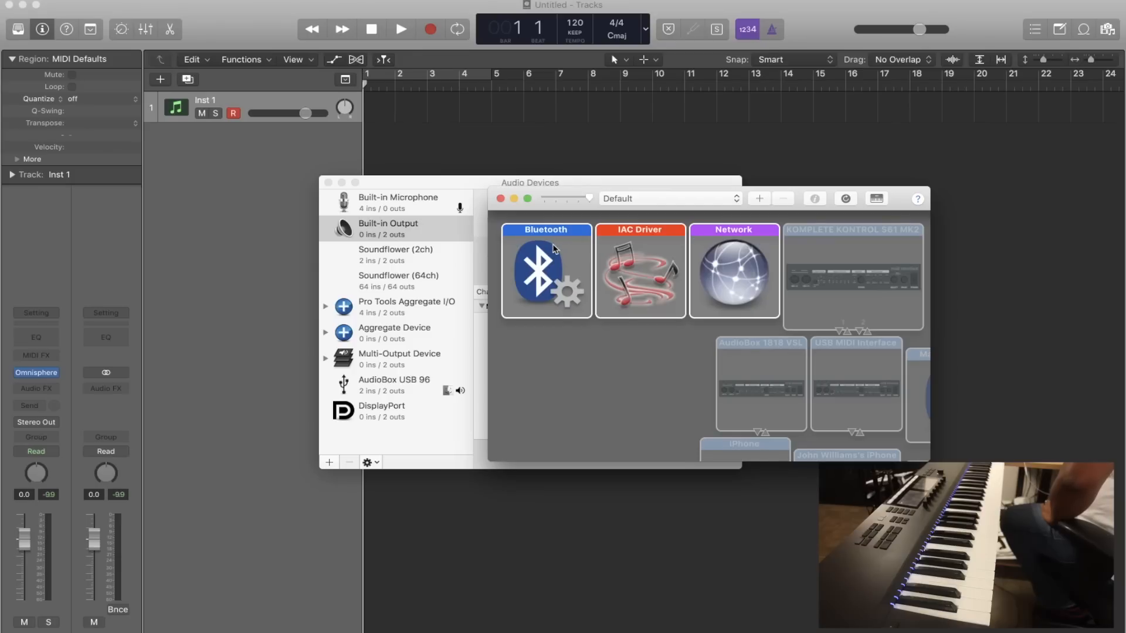
Step: Connect the mi.1 device from the Bluetooth Configuration window
{"action": "left_click", "coordinate": [547, 270]}
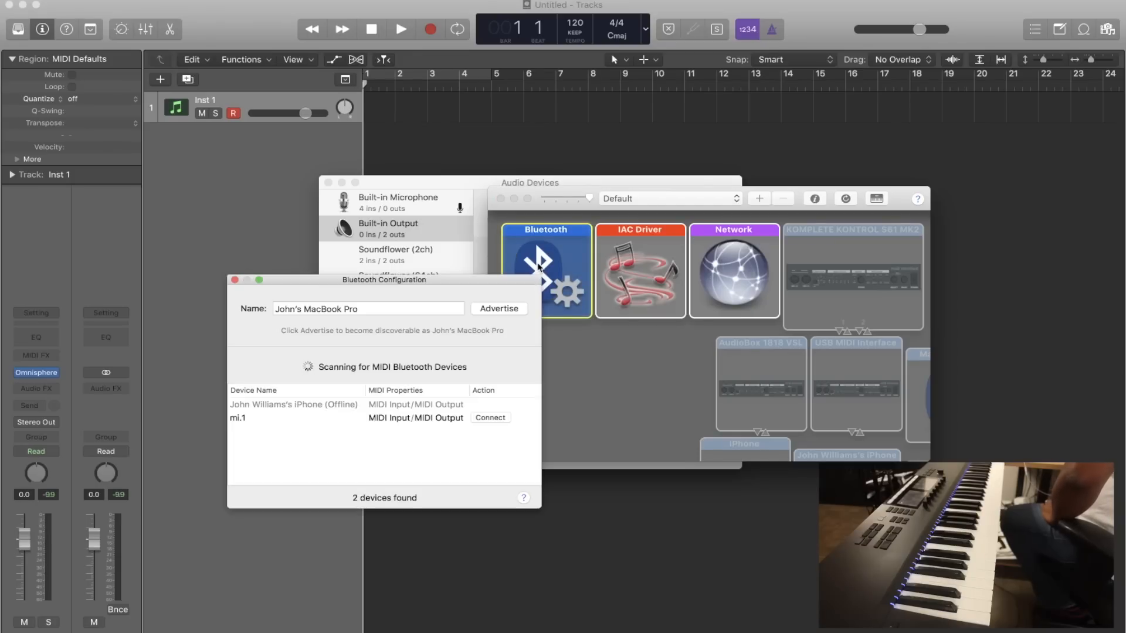
{"action": "mouse_move", "coordinate": [289, 430]}
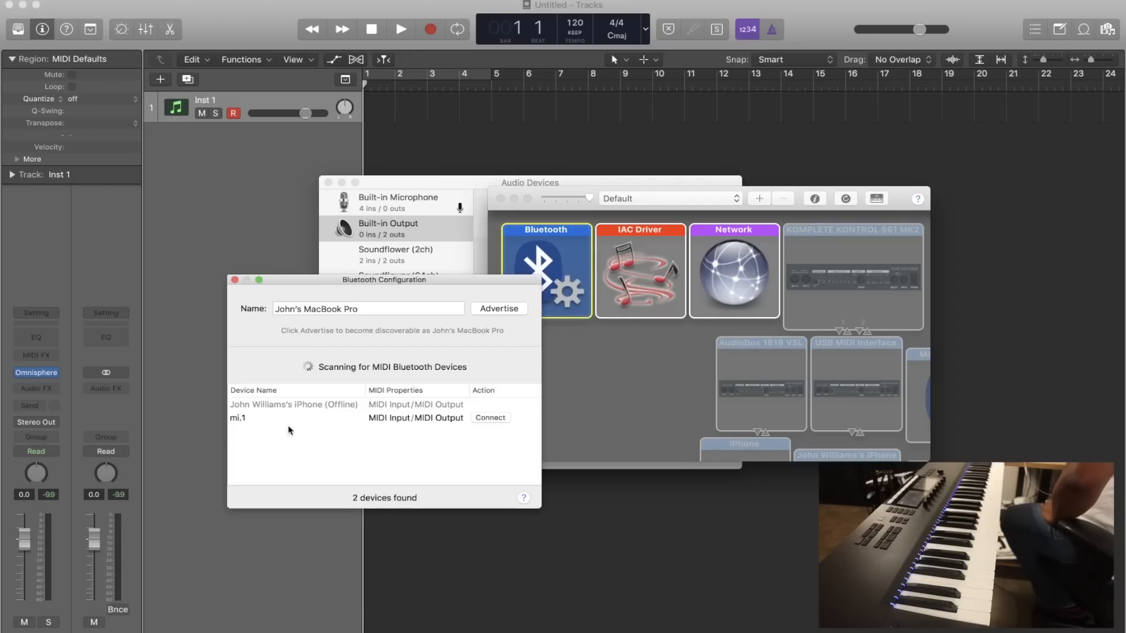
{"action": "mouse_move", "coordinate": [348, 411]}
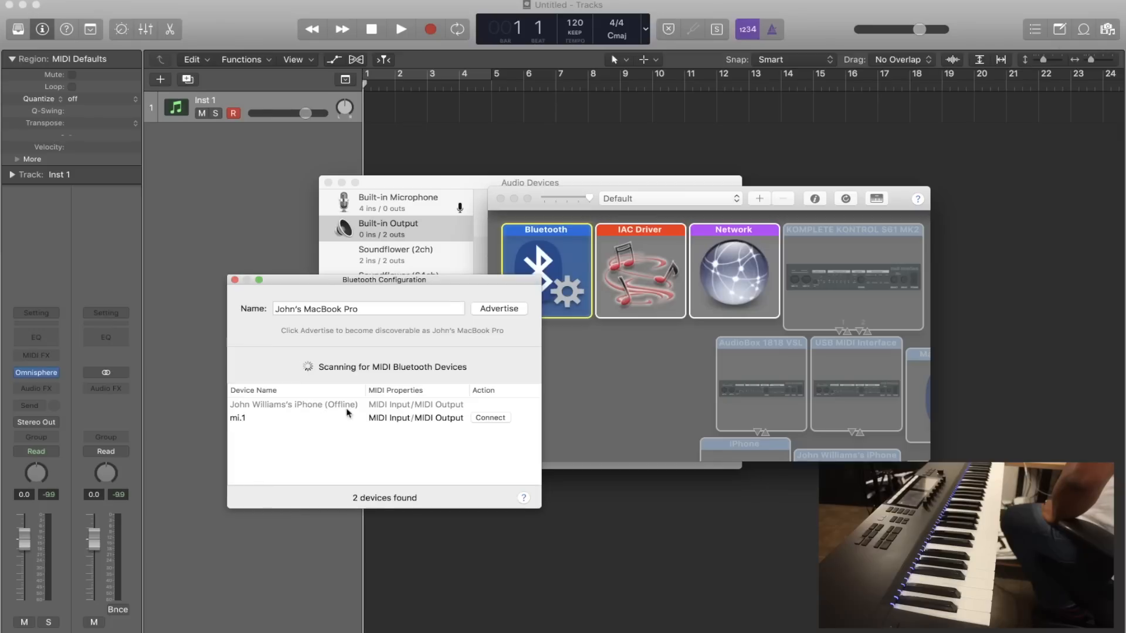
{"action": "mouse_move", "coordinate": [567, 300]}
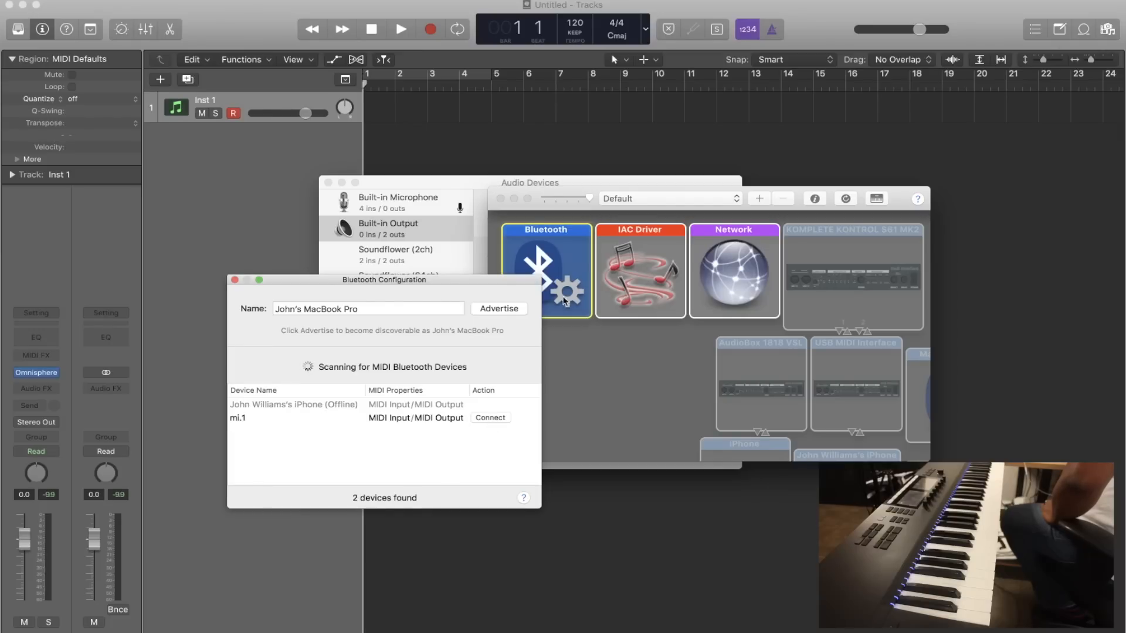
{"action": "left_click", "coordinate": [490, 417]}
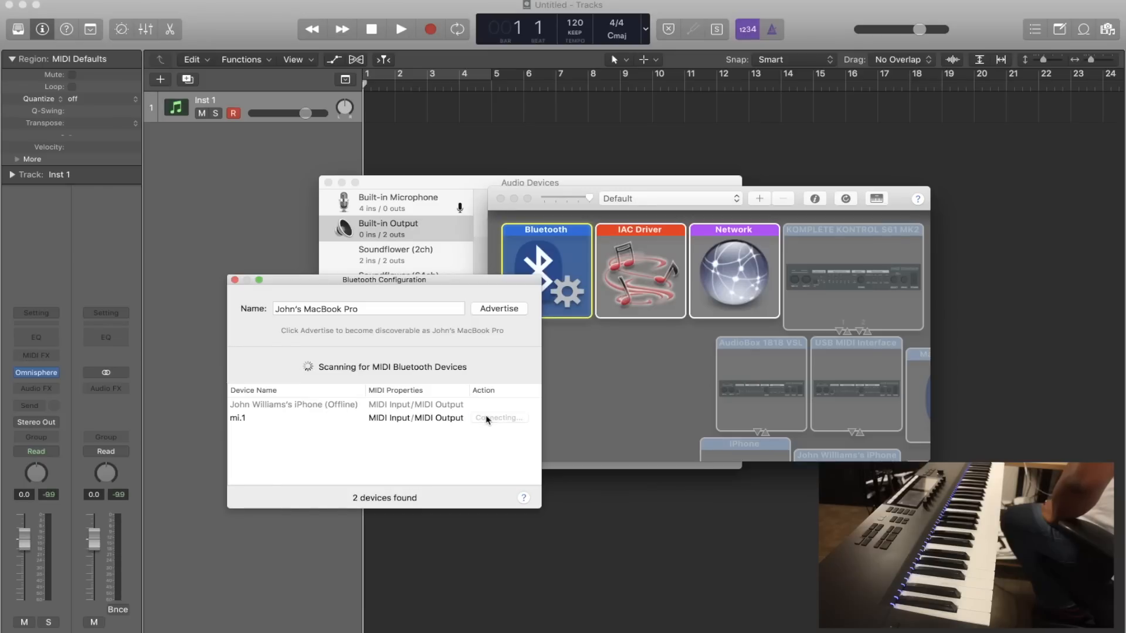
{"action": "left_click", "coordinate": [498, 417]}
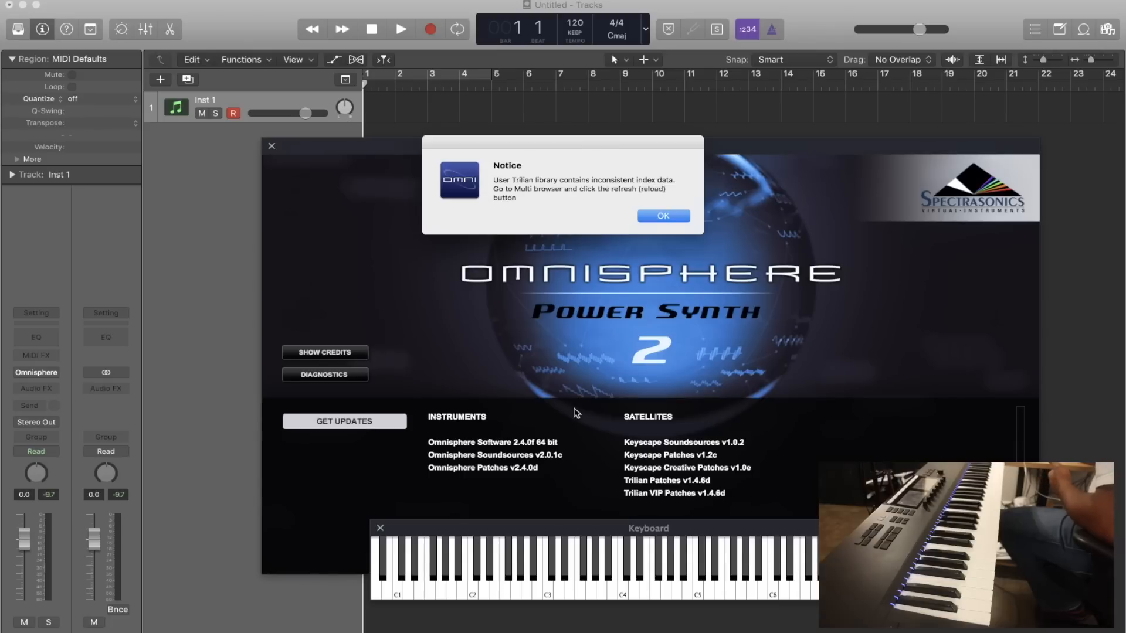
Step: Dismiss the Trilian library notice and tick mi.1 Bluetooth under Active MIDI Inputs
{"action": "left_click", "coordinate": [663, 215]}
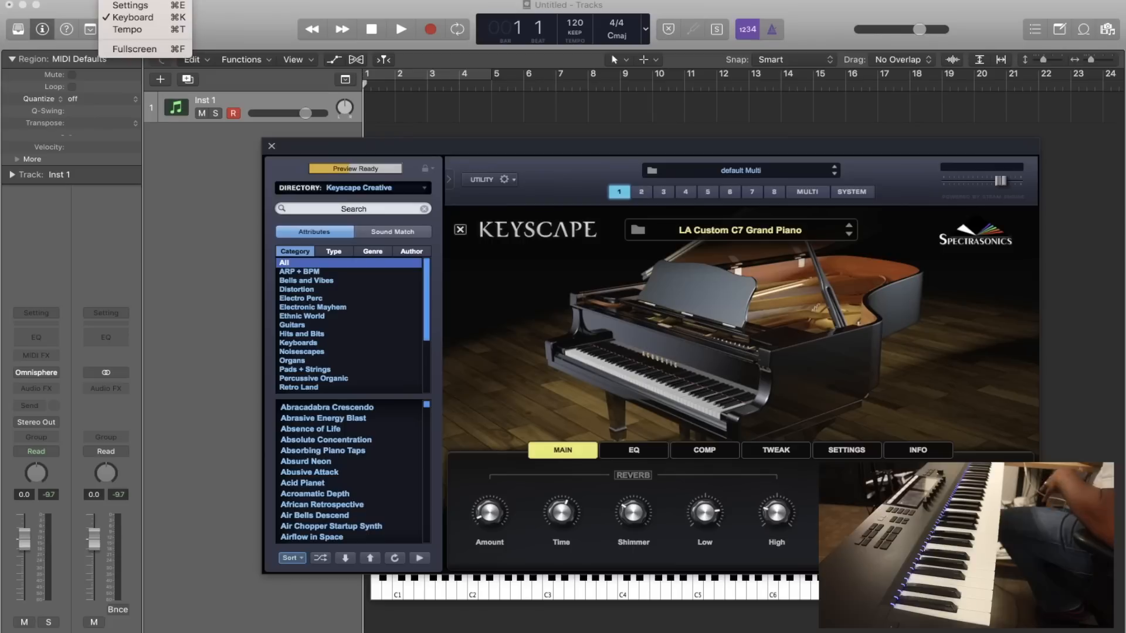
{"action": "mouse_move", "coordinate": [120, 5]}
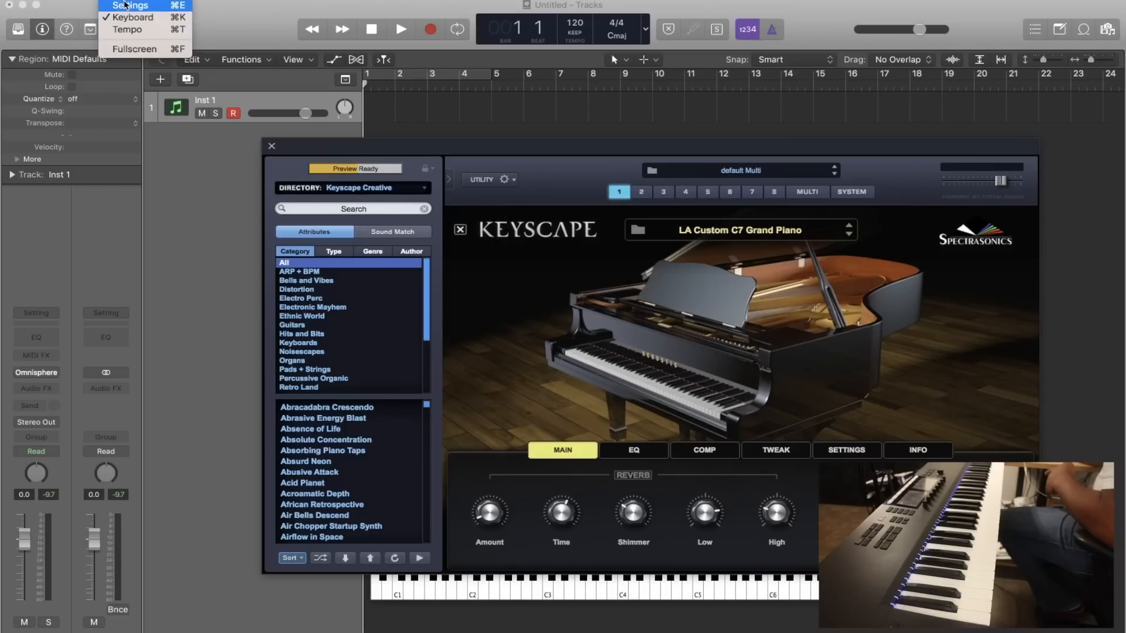
{"action": "left_click", "coordinate": [128, 4]}
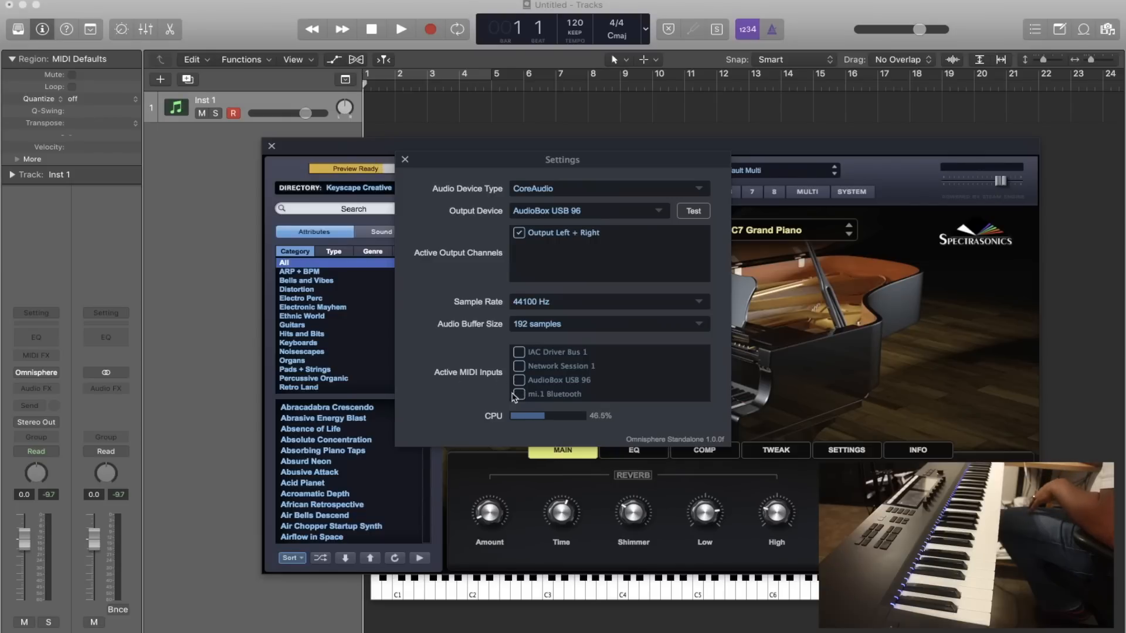
{"action": "left_click", "coordinate": [518, 394]}
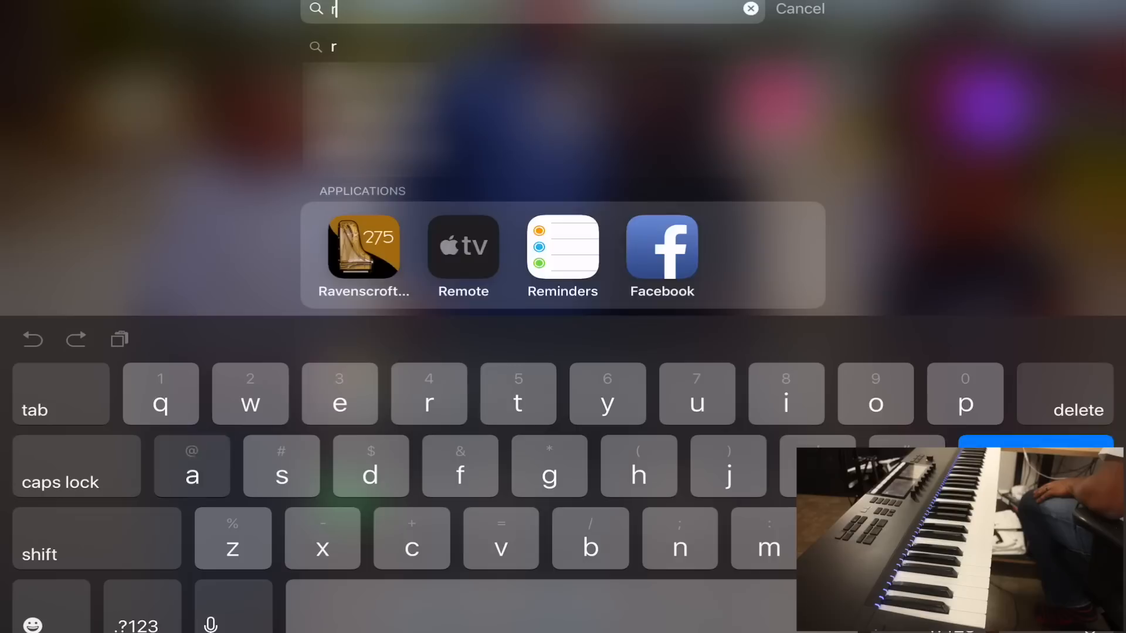
Step: Launch Ravenscroft 275 from the Spotlight search for 'r'
{"action": "left_click", "coordinate": [362, 246]}
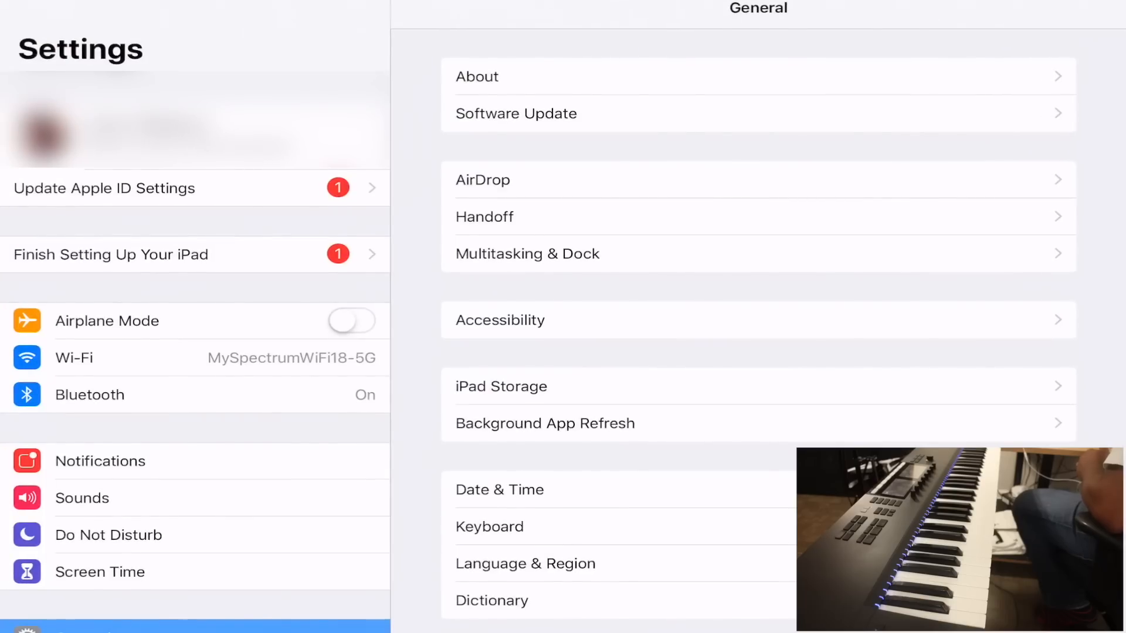
{"action": "left_click", "coordinate": [90, 394]}
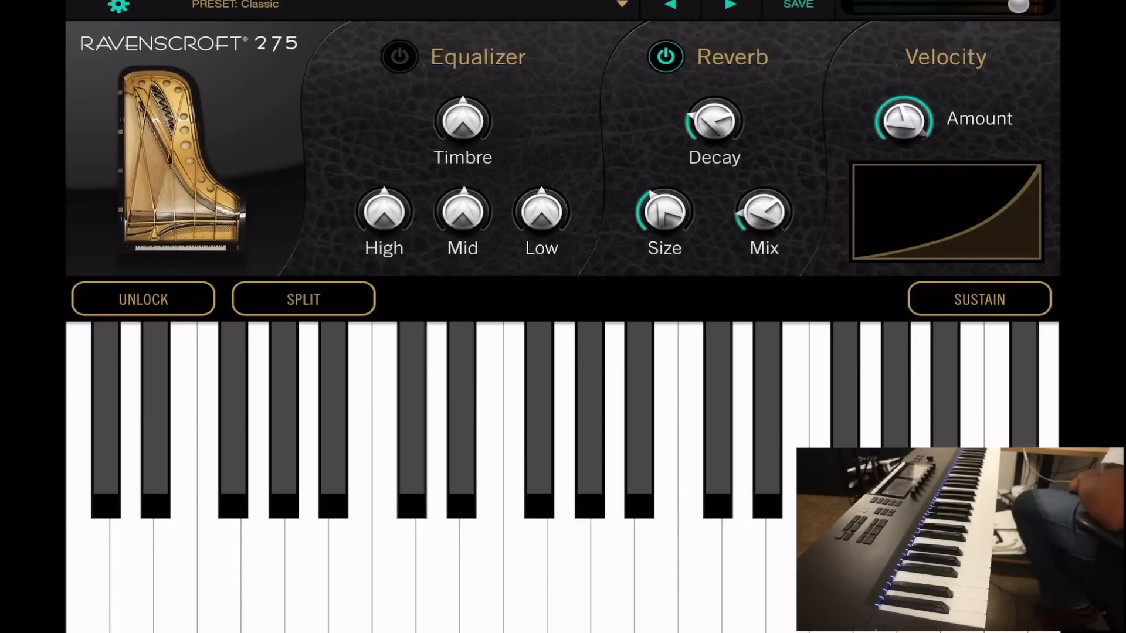
Step: Reach the Bluetooth MIDI devices list from Audio/MIDI Preferences to connect mi.1
{"action": "left_click", "coordinate": [117, 6]}
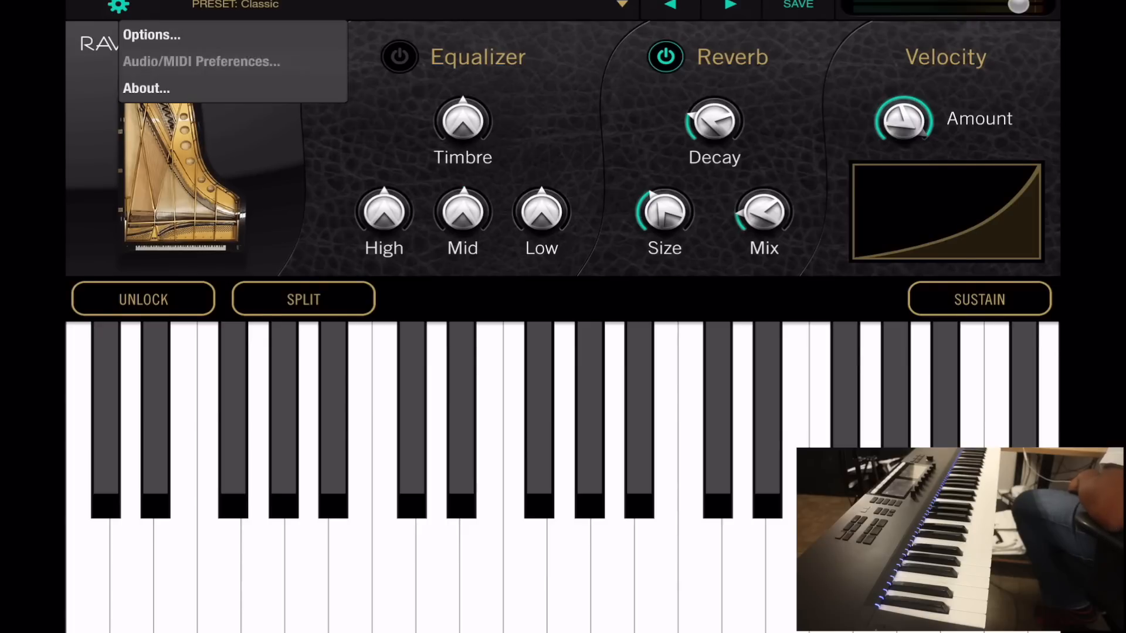
{"action": "left_click", "coordinate": [202, 61]}
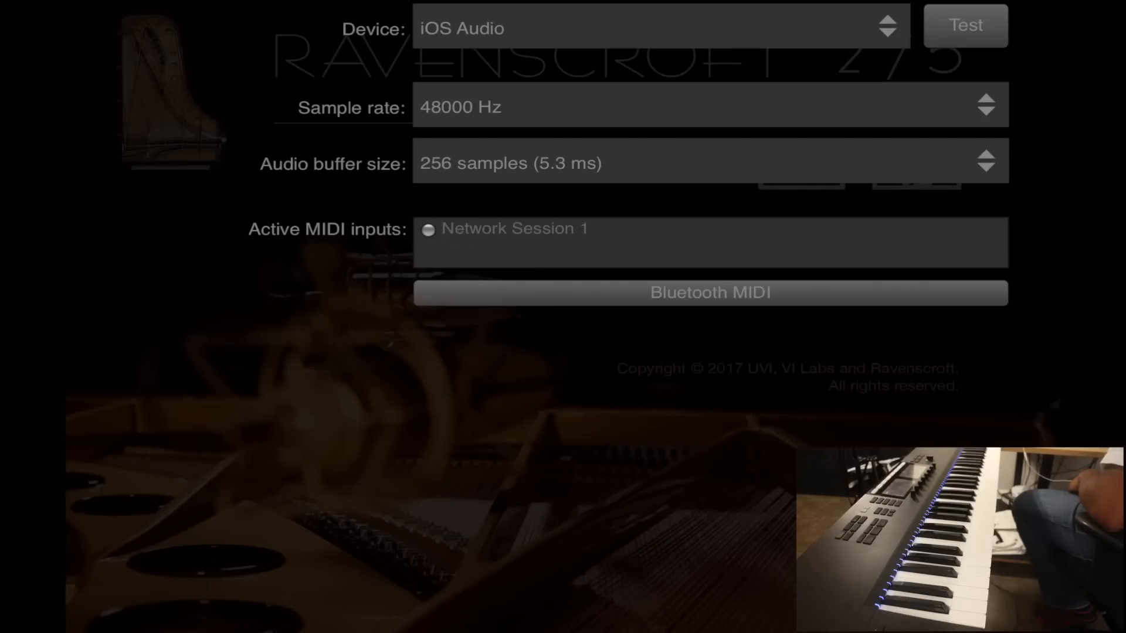
{"action": "left_click", "coordinate": [712, 292]}
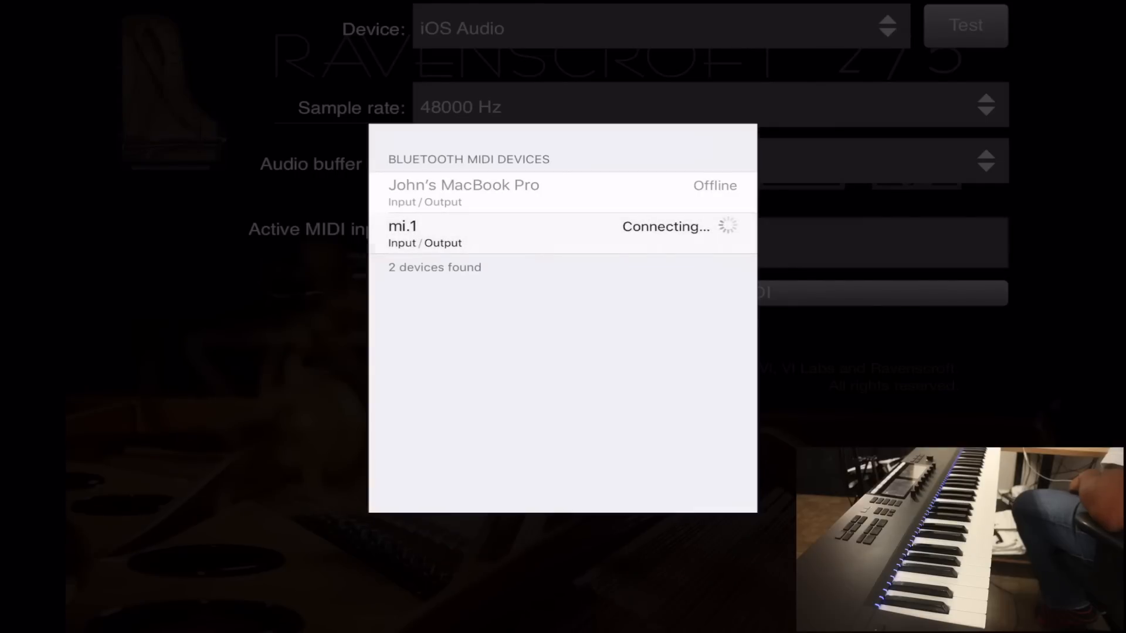